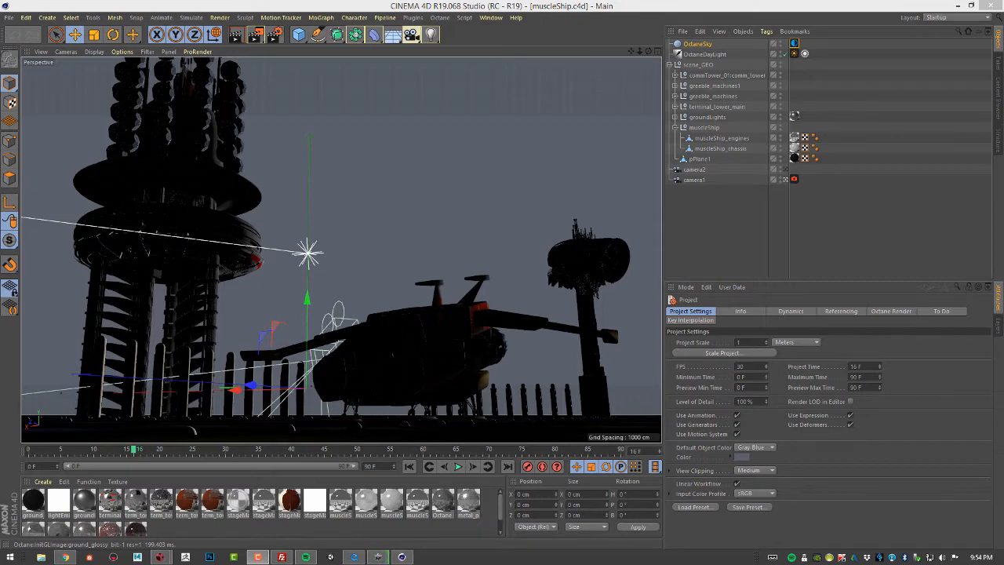
pyautogui.moveTo(715, 385)
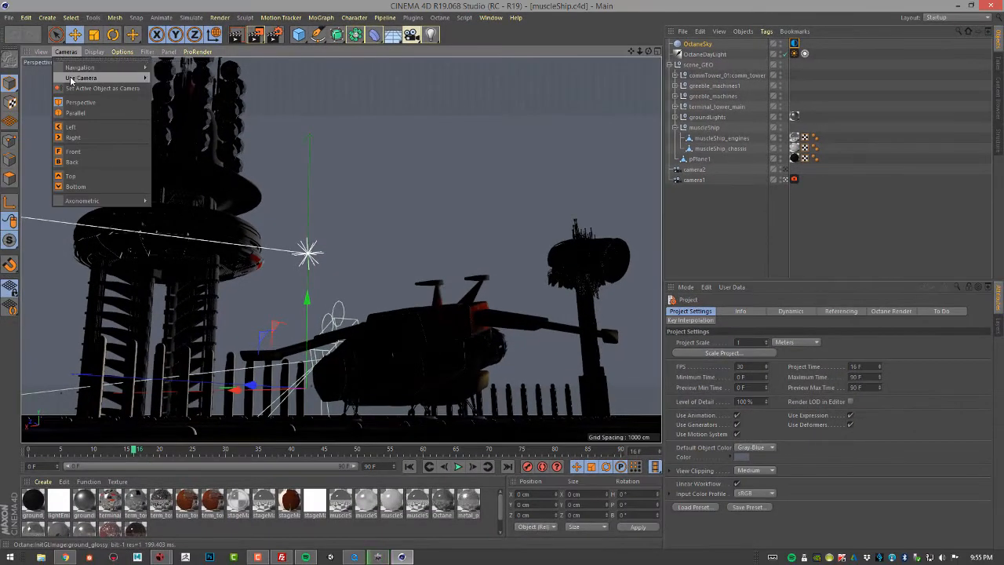
# - Switch the Cinema 4D viewport from the scene camera to the Default Camera
pyautogui.click(80, 102)
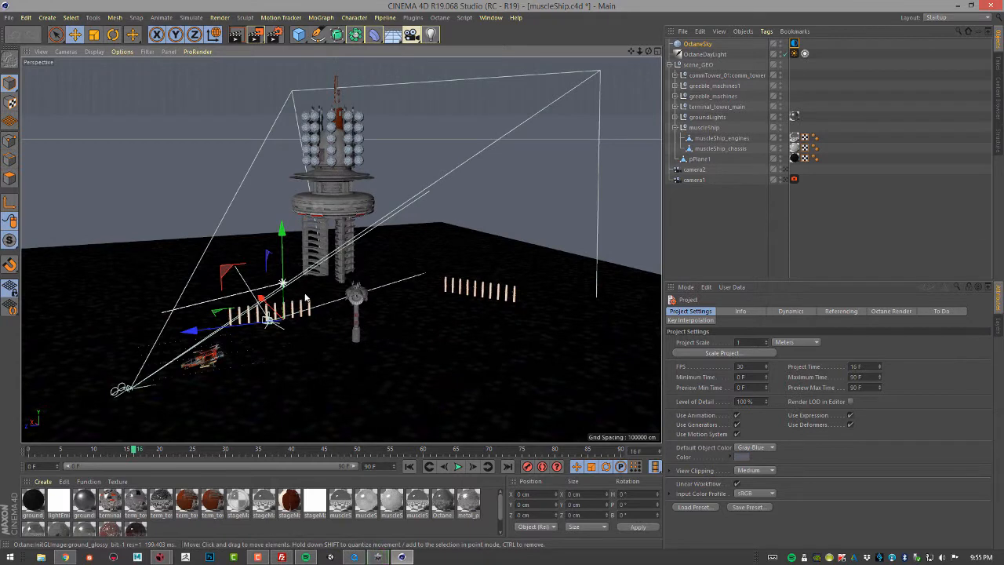
pyautogui.moveTo(330, 299)
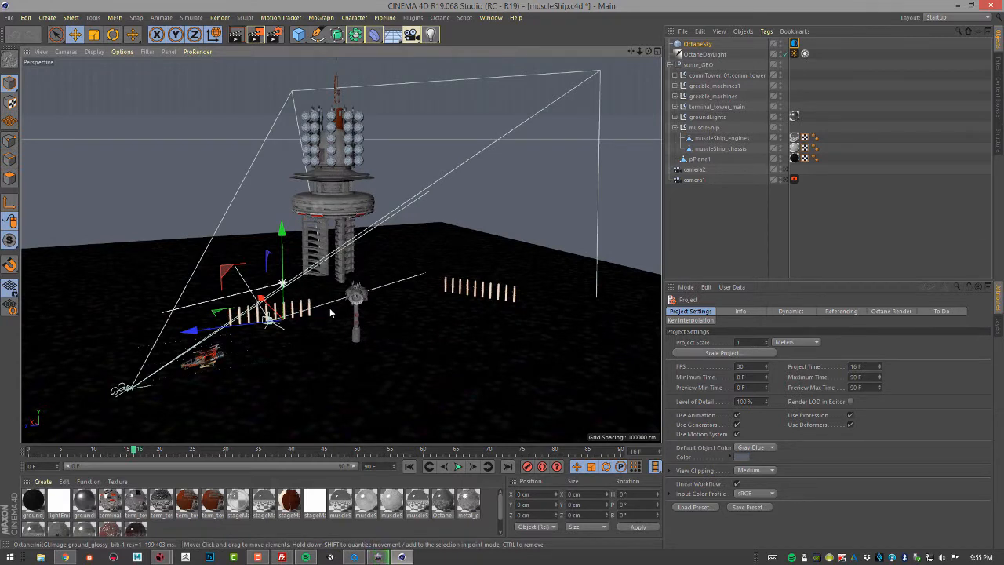
pyautogui.moveTo(385, 285)
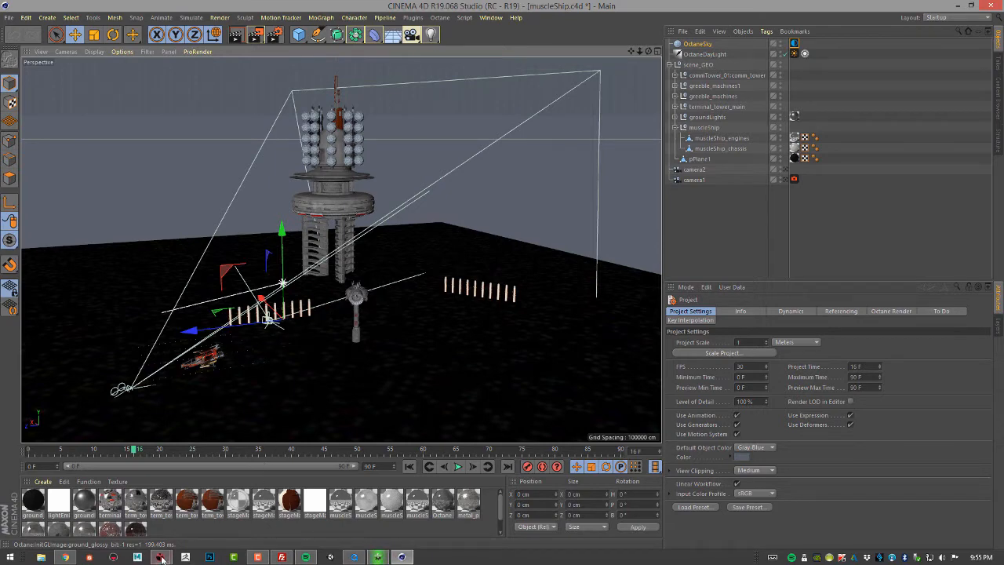
# - In Nuke, orbit the DeepToPoints cloud toward the ground, fences and ship, then return to Cinema 4D
pyautogui.click(136, 557)
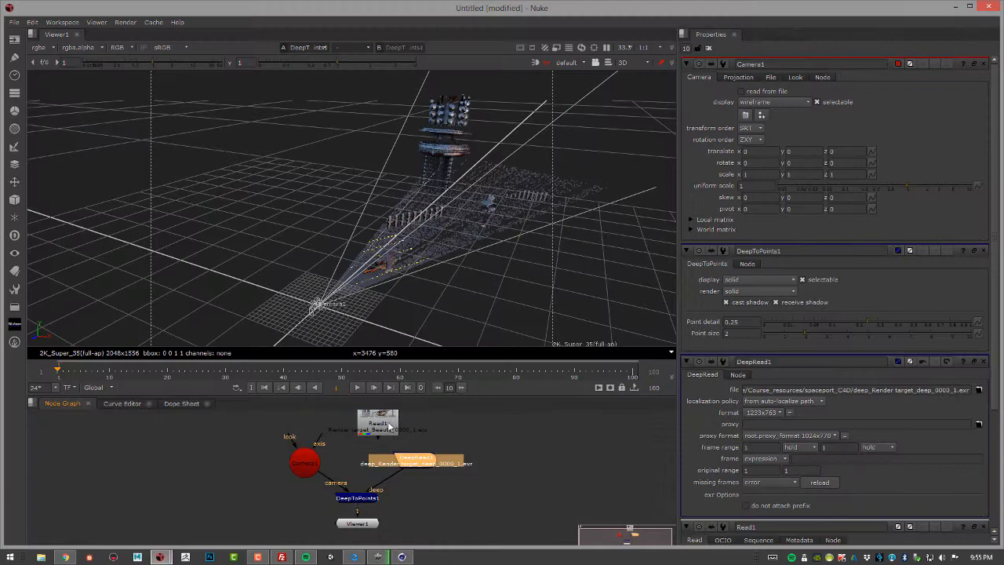
pyautogui.moveTo(474, 267)
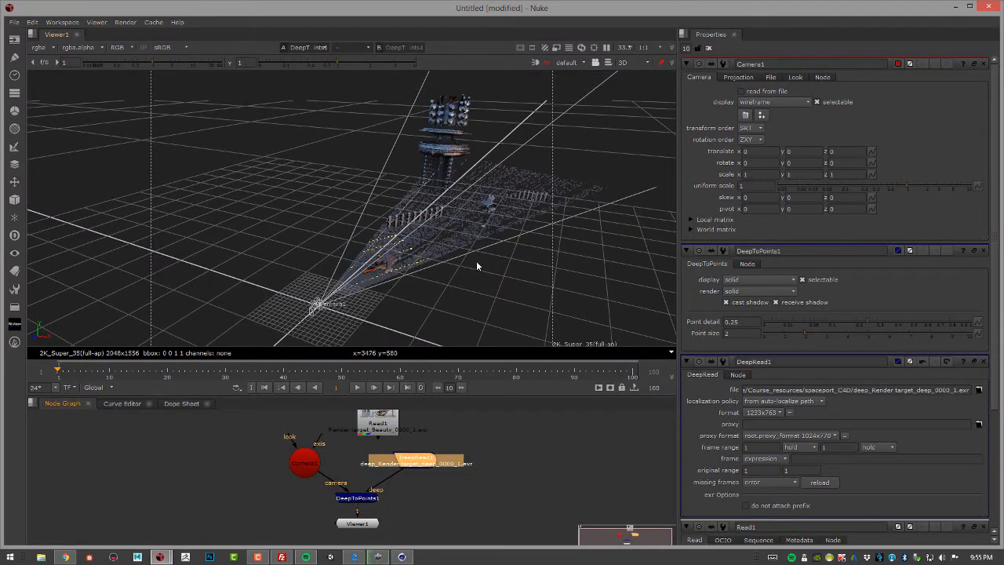
pyautogui.moveTo(476, 267); pyautogui.dragTo(430, 291)
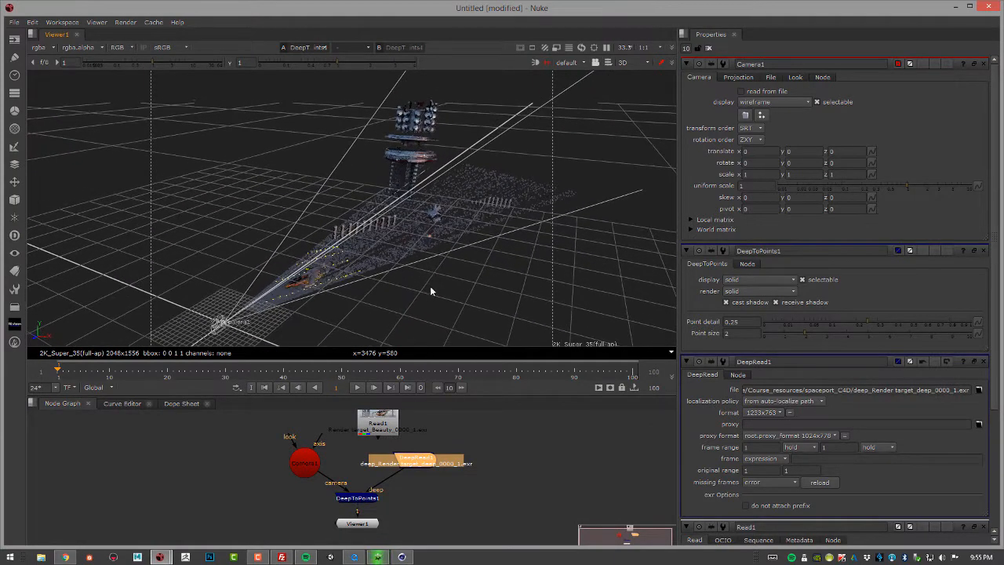
pyautogui.moveTo(430, 291); pyautogui.dragTo(435, 293)
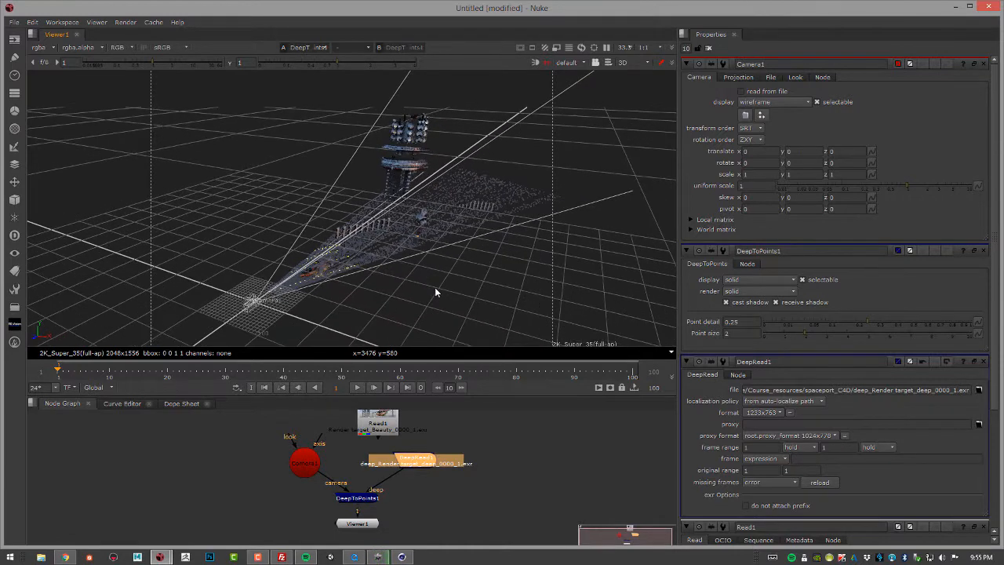
pyautogui.moveTo(418, 293)
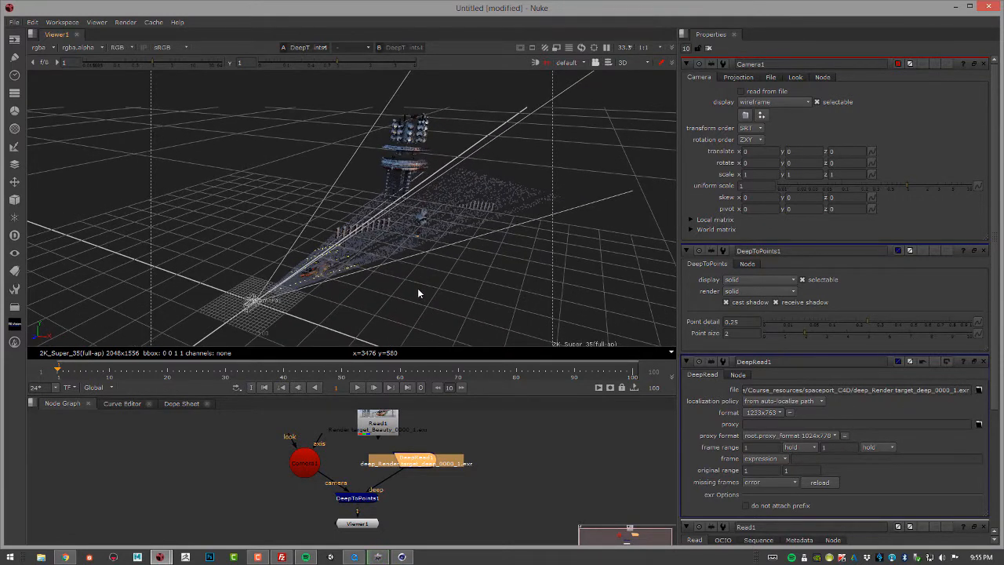
pyautogui.moveTo(418, 293); pyautogui.dragTo(379, 312)
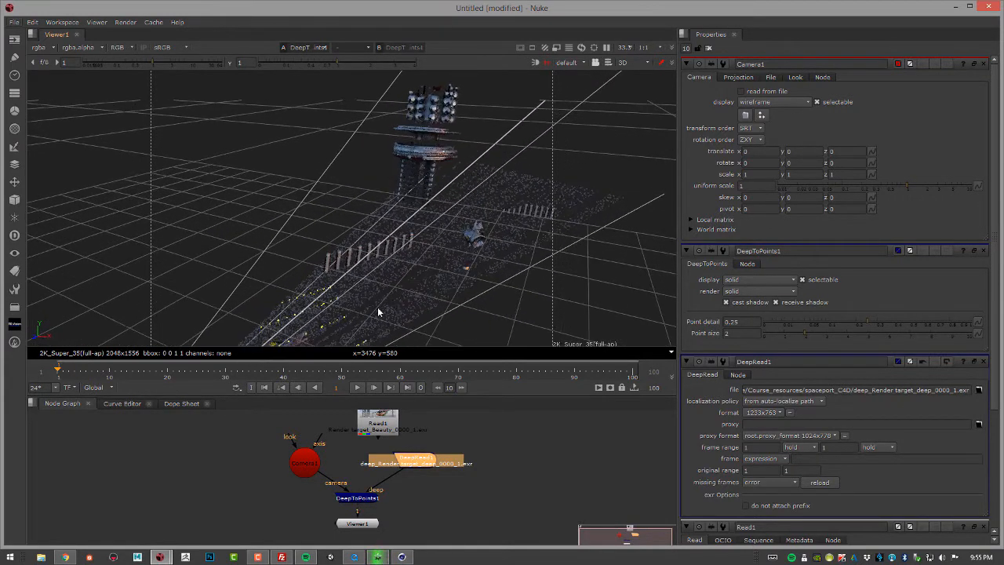
pyautogui.moveTo(377, 312); pyautogui.dragTo(484, 194)
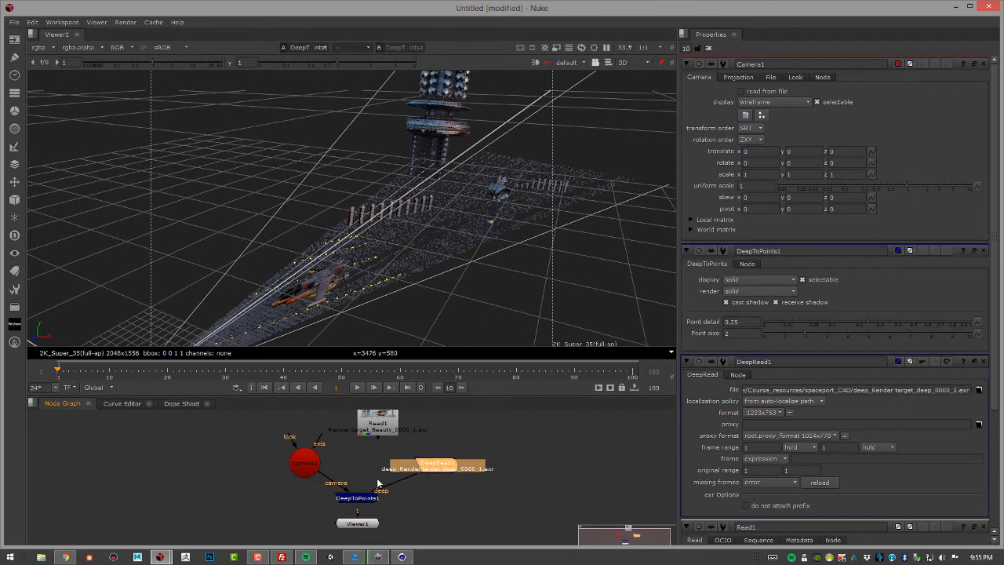
pyautogui.click(401, 557)
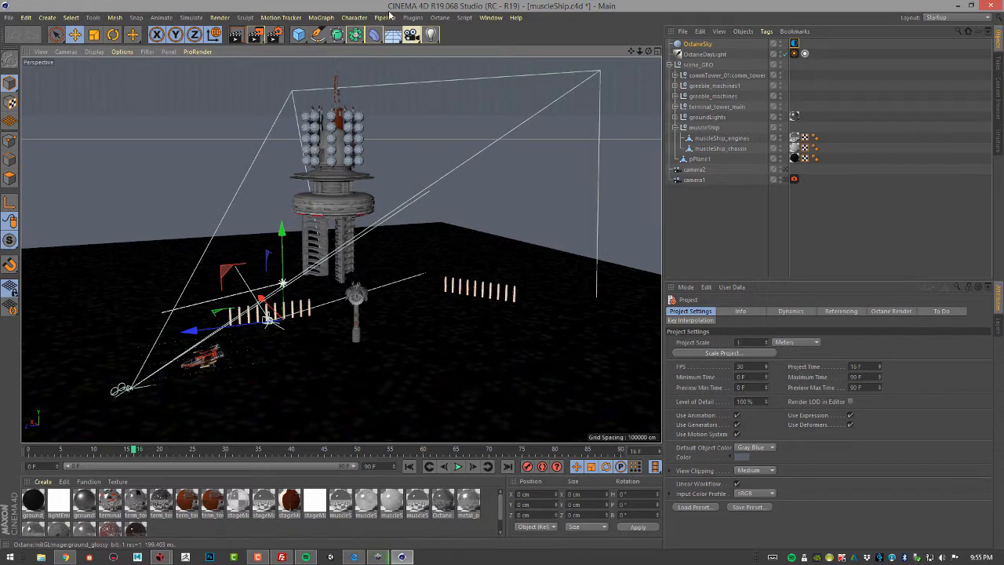
# - From the Octane Live Viewer's file menu, export the scene as an orbx package, then close the viewer
pyautogui.click(440, 18)
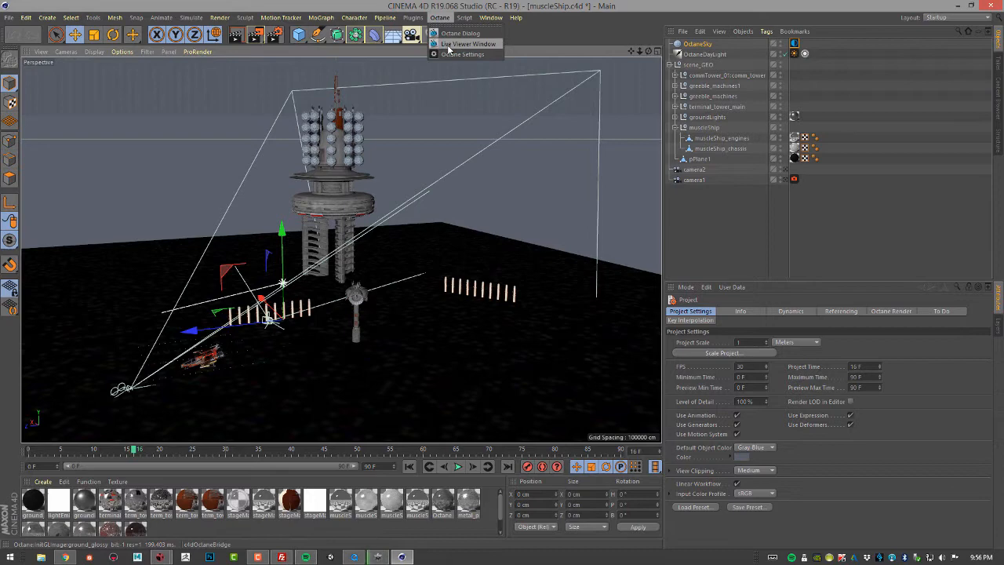
pyautogui.click(468, 43)
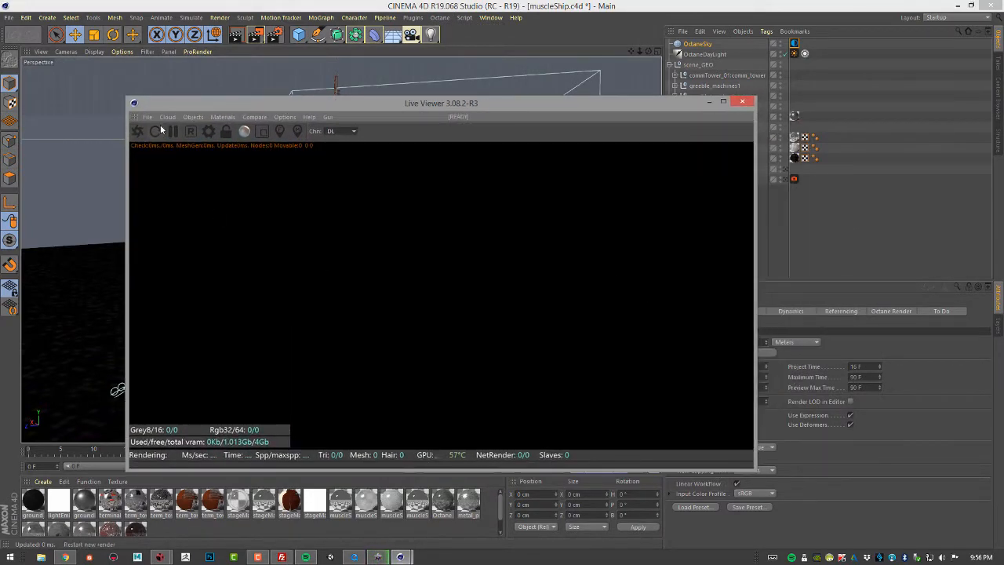
pyautogui.click(147, 117)
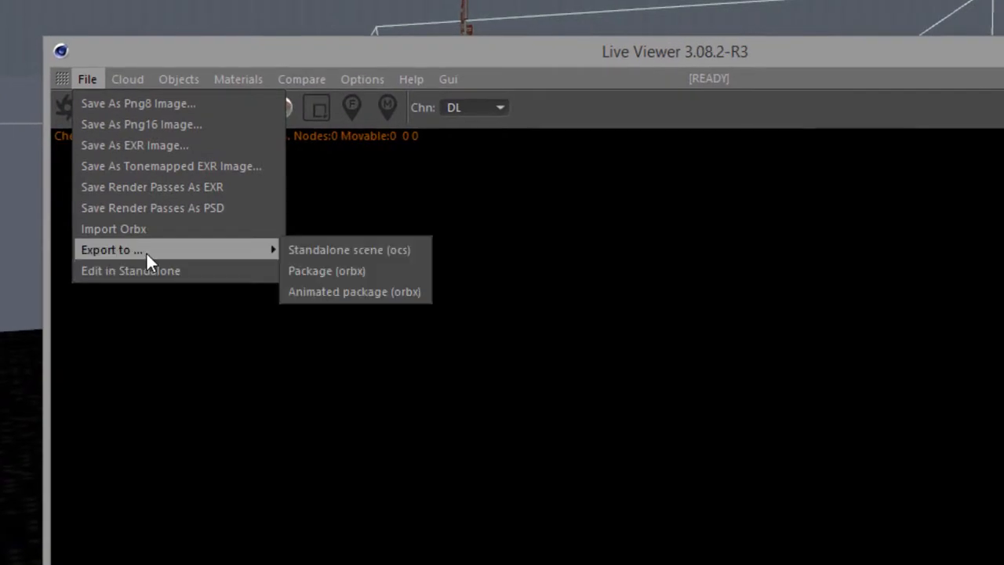
pyautogui.moveTo(350, 275)
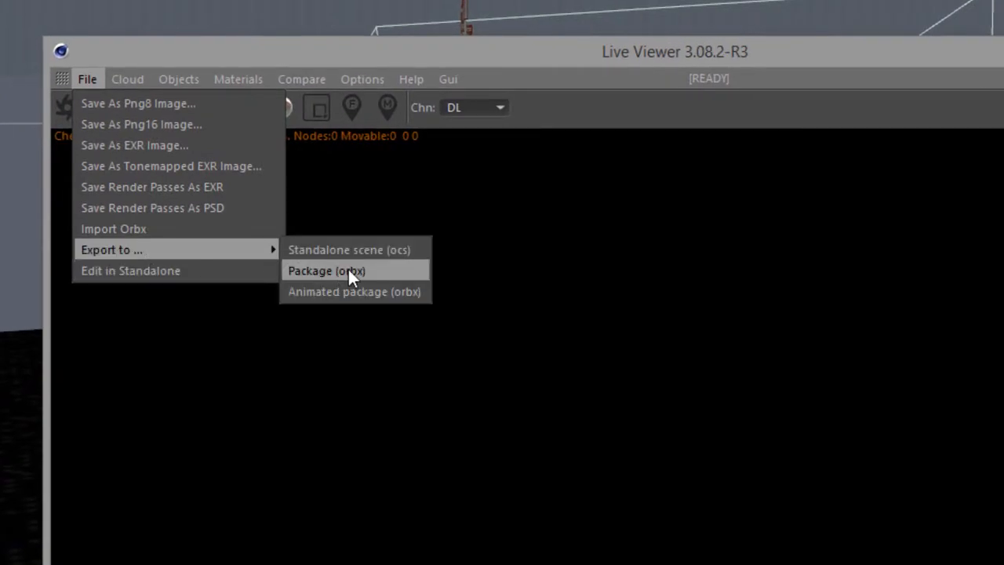
pyautogui.moveTo(354, 291)
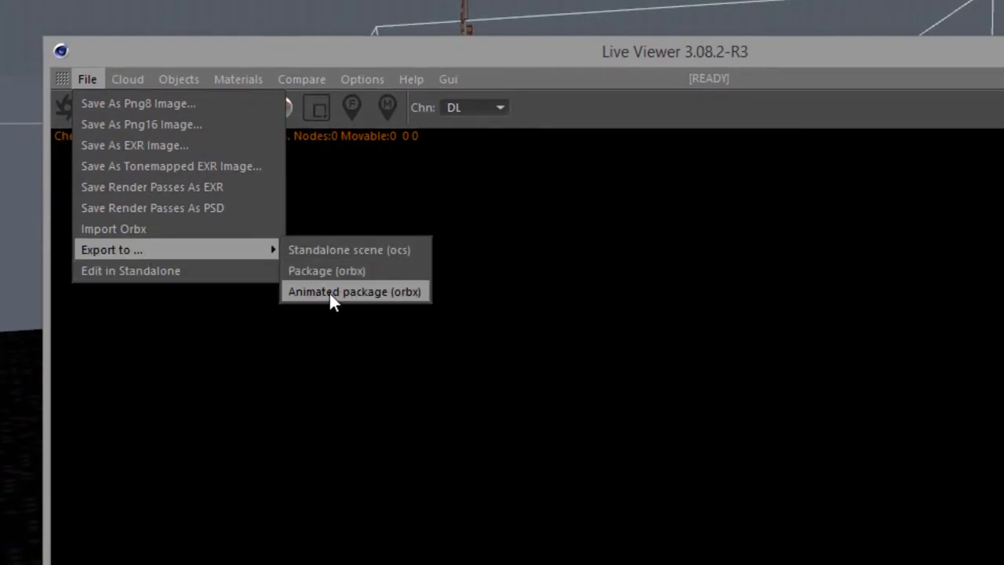
pyautogui.moveTo(384, 298)
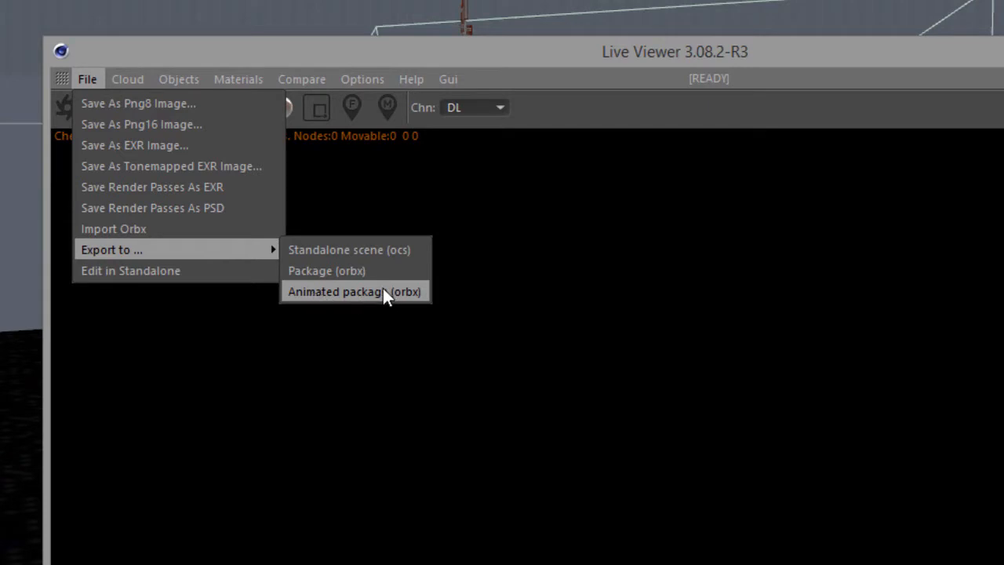
pyautogui.moveTo(314, 279)
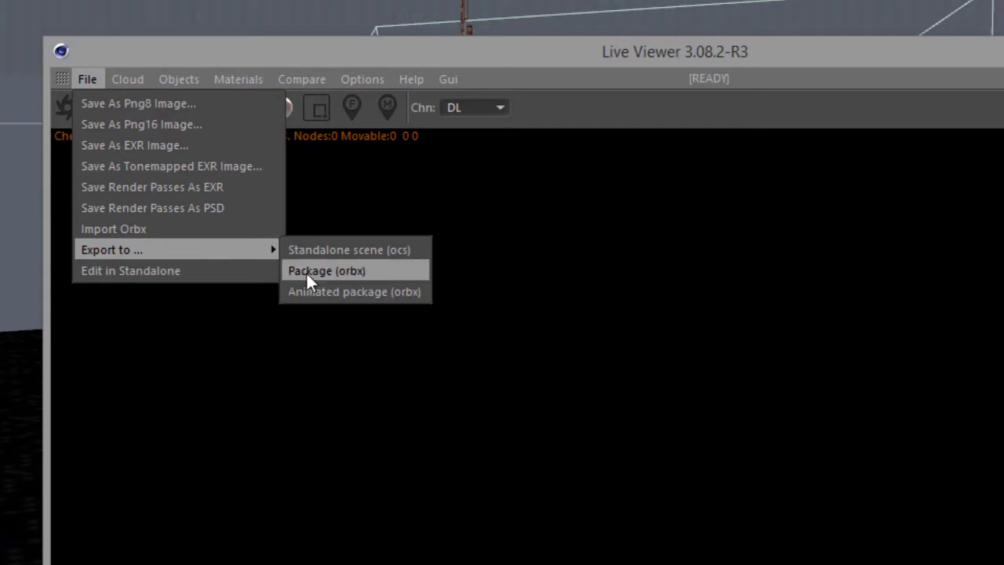
pyautogui.moveTo(356, 277)
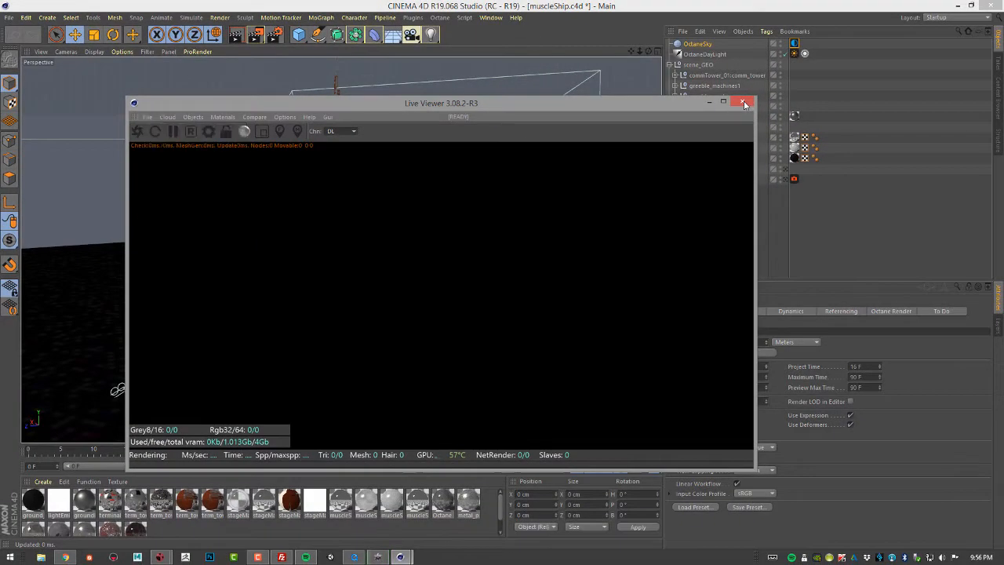
pyautogui.click(744, 102)
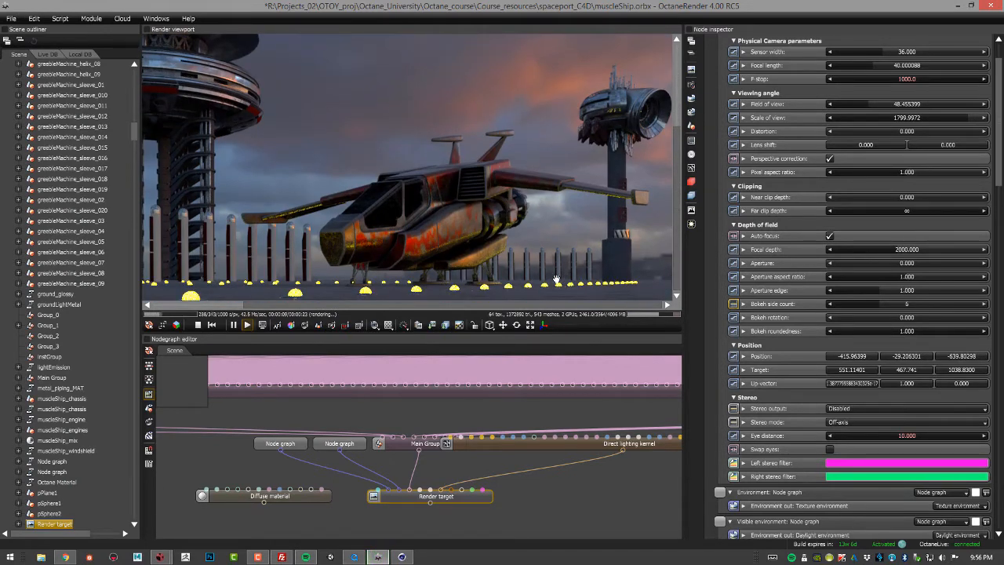
pyautogui.moveTo(377, 214)
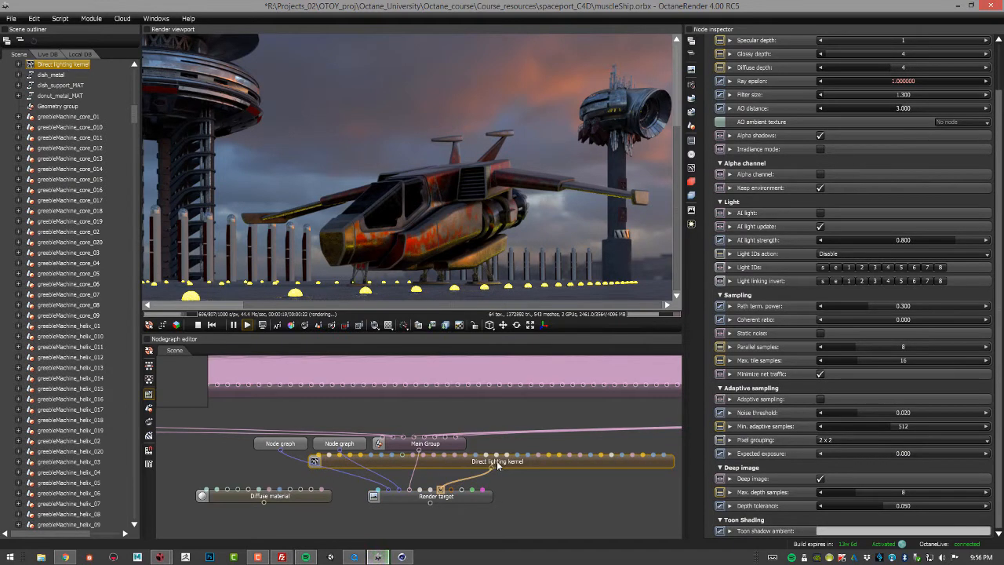
pyautogui.moveTo(516, 471)
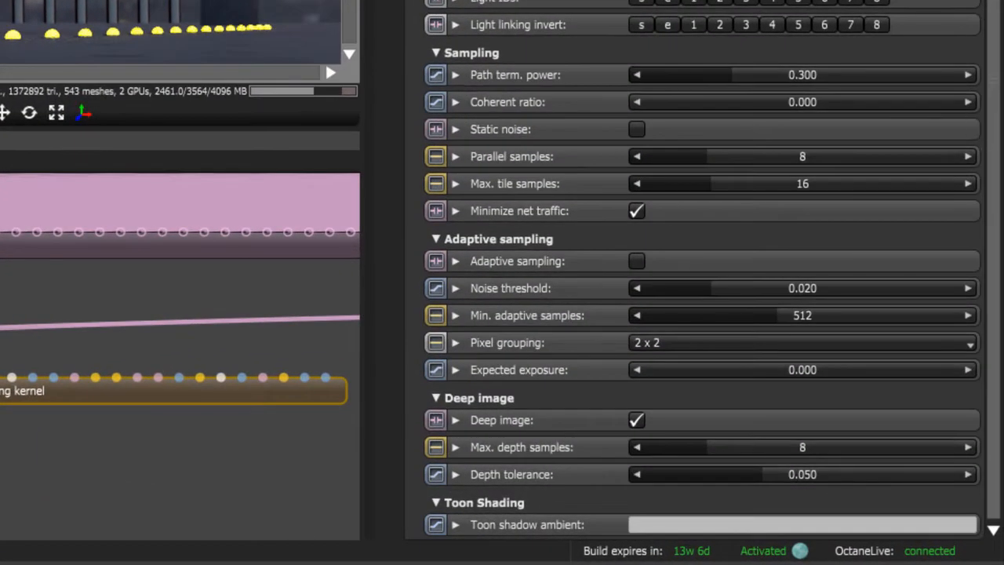
pyautogui.moveTo(619, 422)
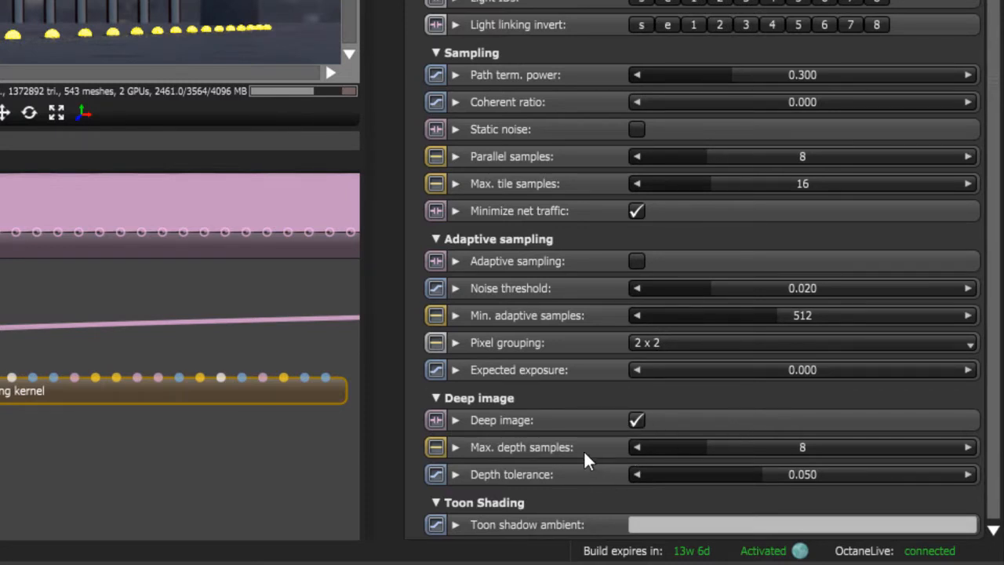
pyautogui.moveTo(541, 485)
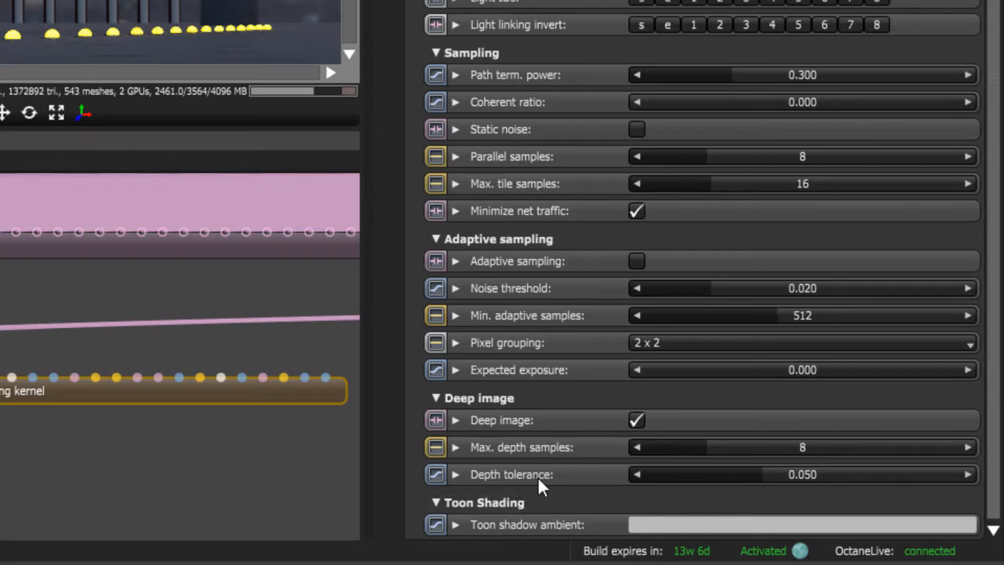
pyautogui.moveTo(567, 459)
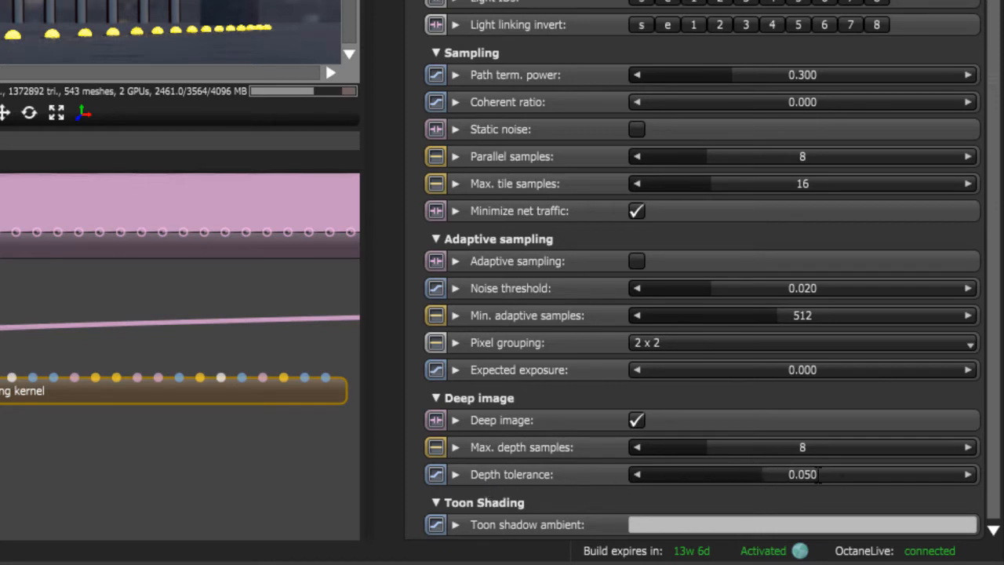
pyautogui.moveTo(190, 411)
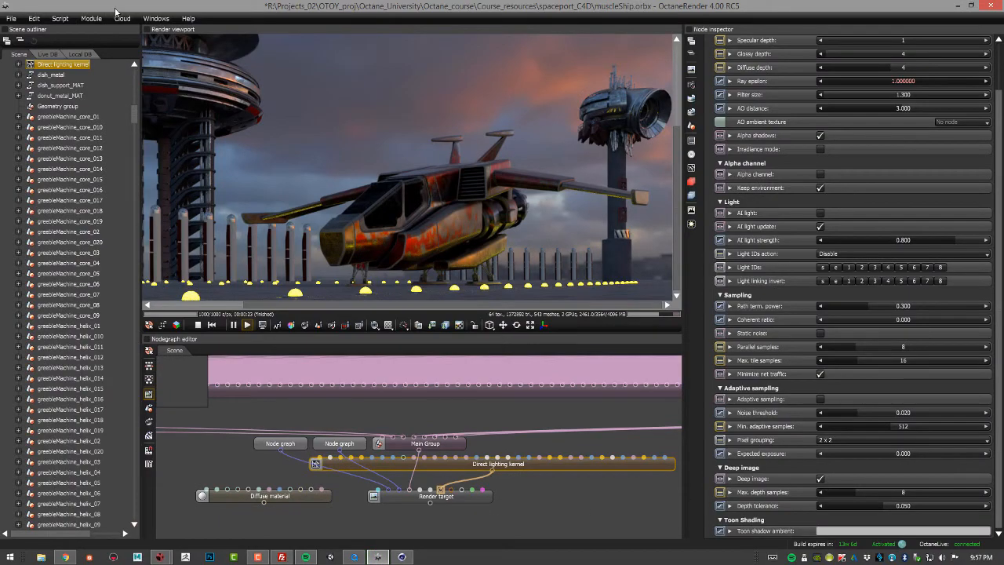
# - Launch the Batch rendering script and keep EXR (32-bit) Tonemapped as the output format
pyautogui.click(60, 18)
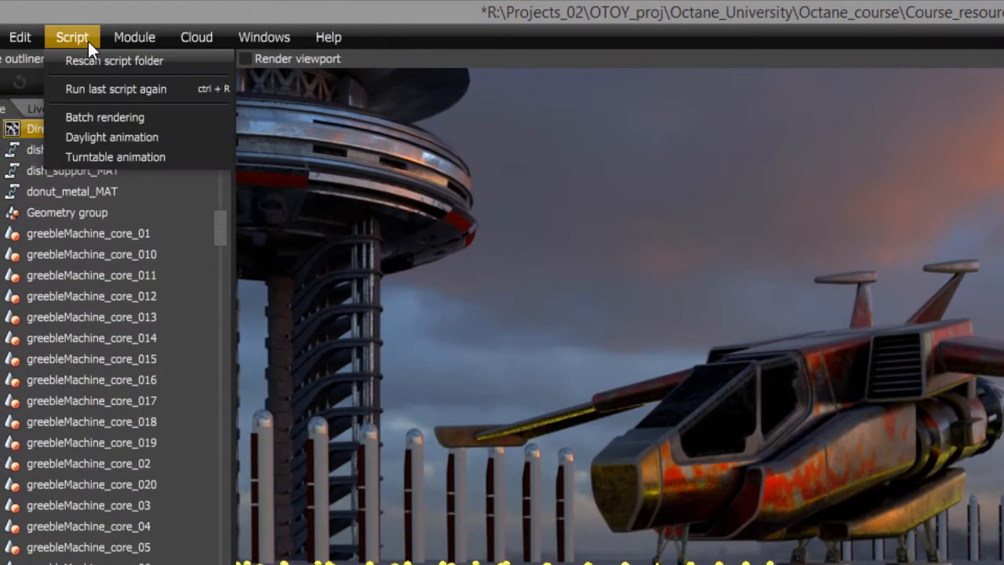
pyautogui.click(105, 117)
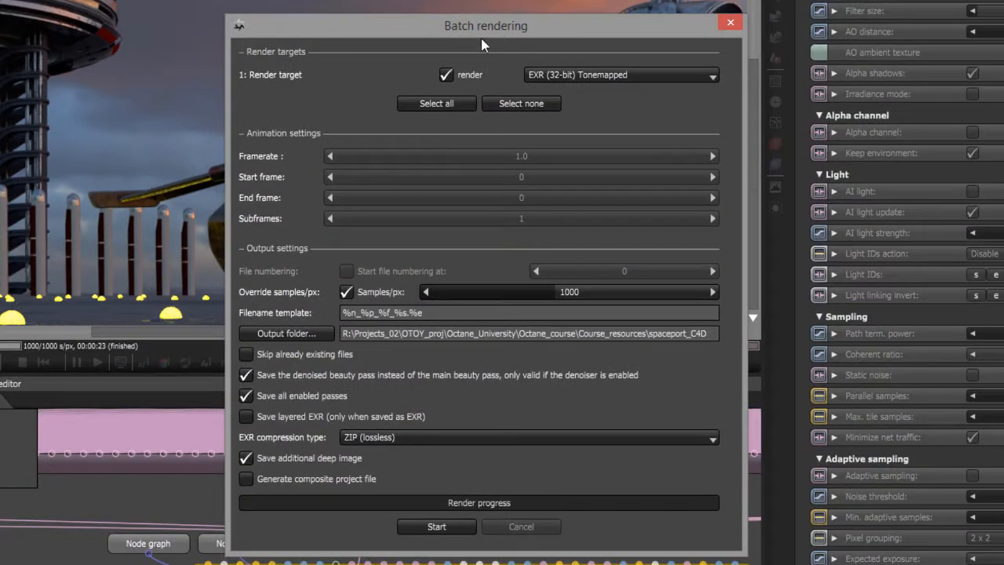
pyautogui.moveTo(485, 26); pyautogui.dragTo(421, 8)
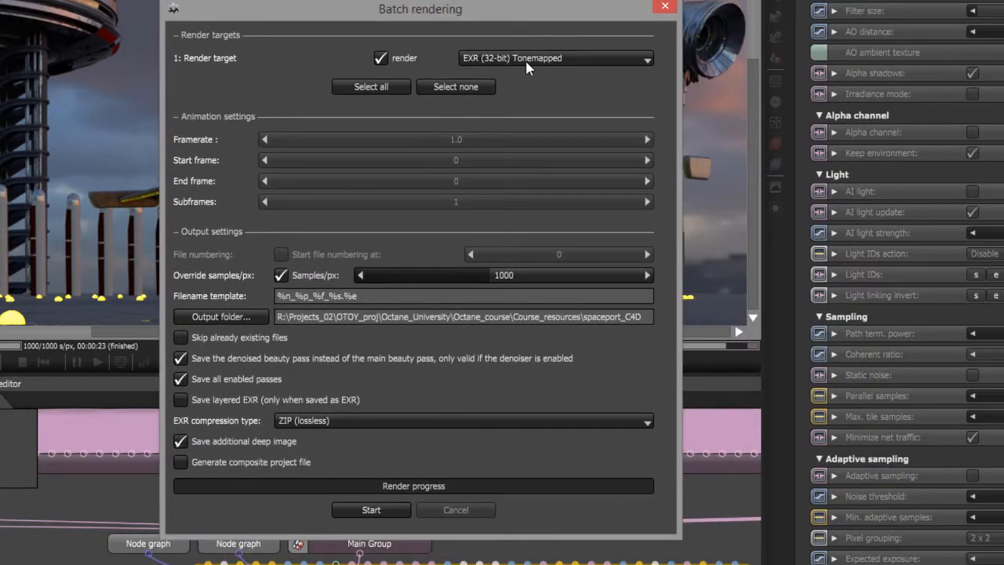
pyautogui.click(556, 57)
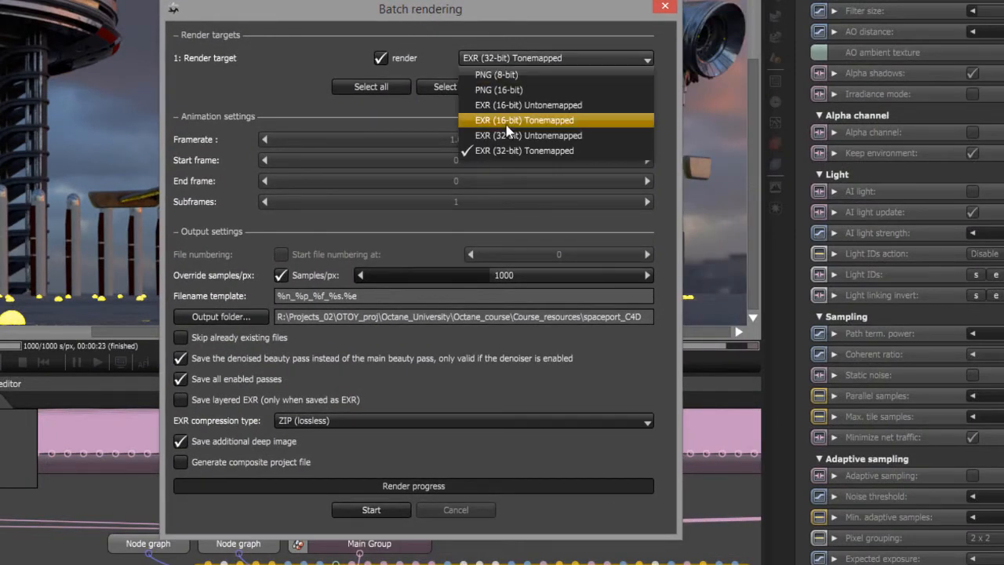
pyautogui.moveTo(502, 150)
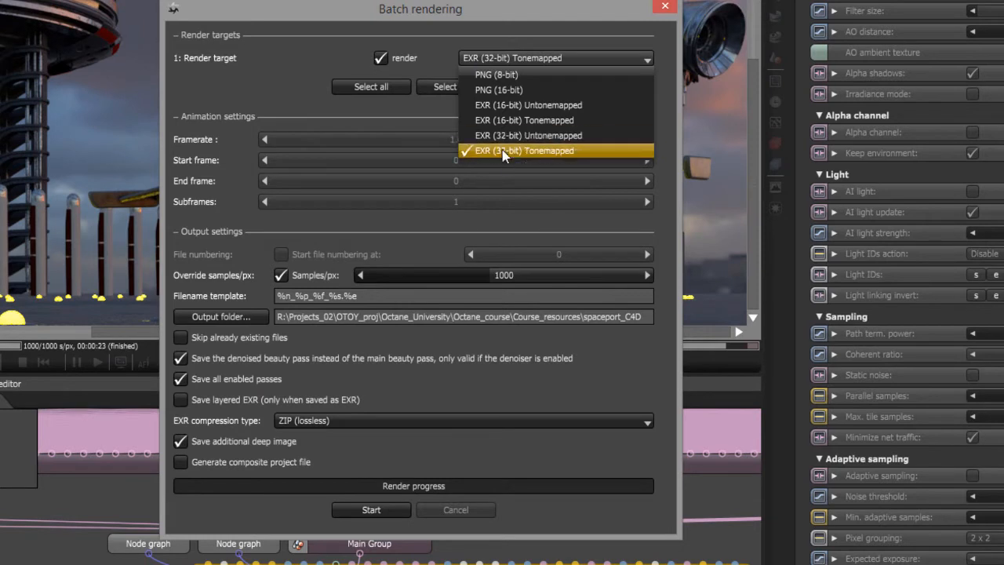
pyautogui.moveTo(483, 156)
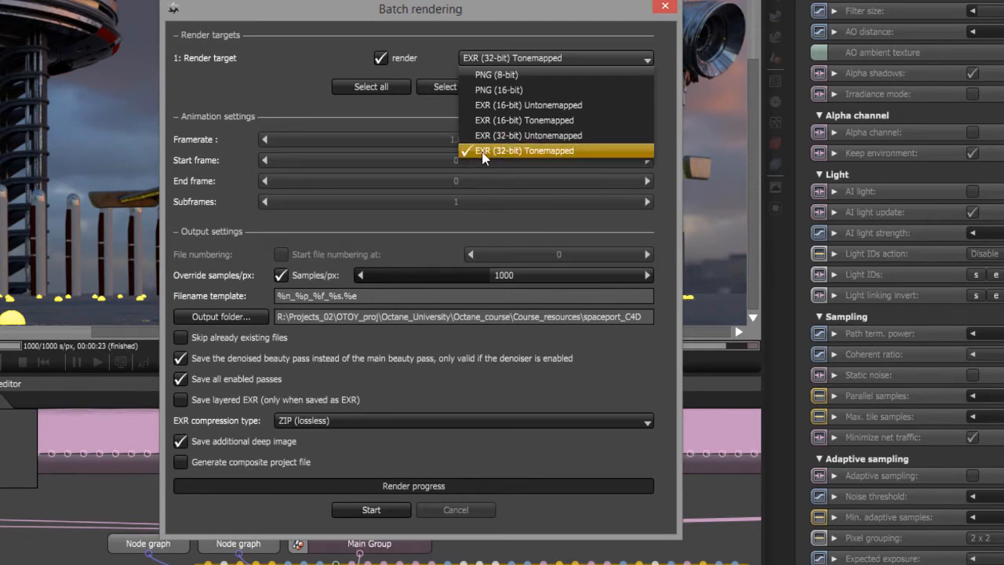
pyautogui.click(524, 150)
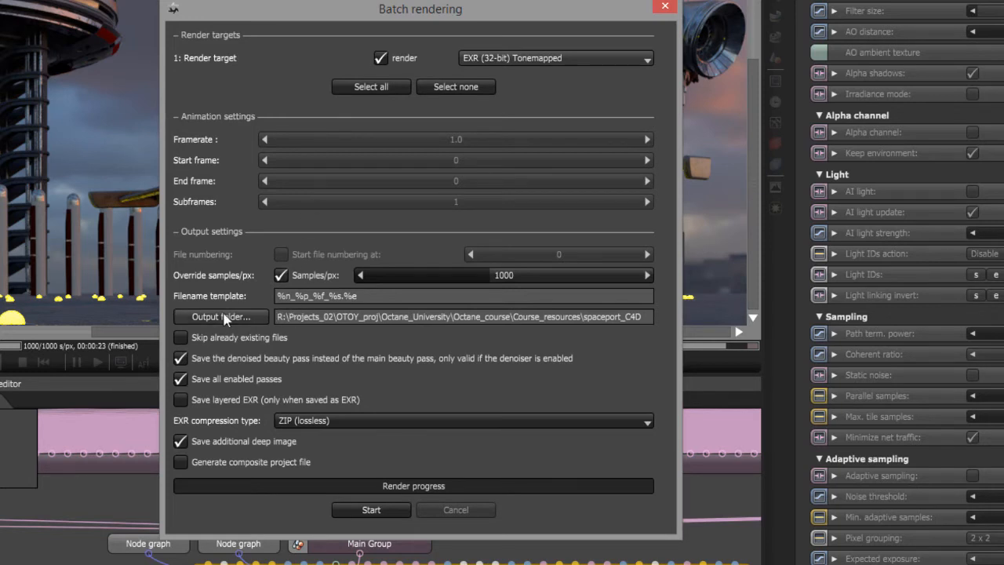
pyautogui.moveTo(221, 316)
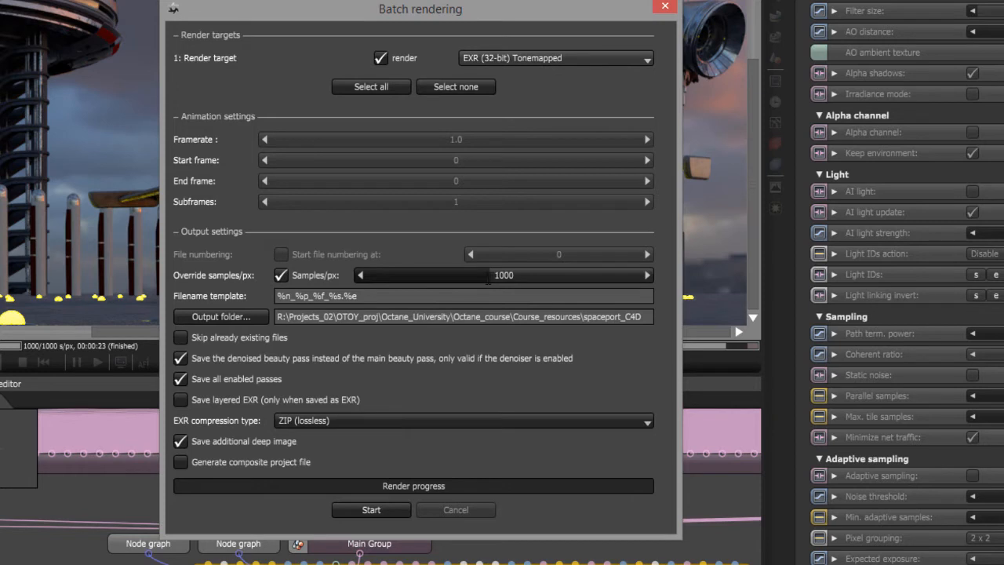
pyautogui.moveTo(247, 392)
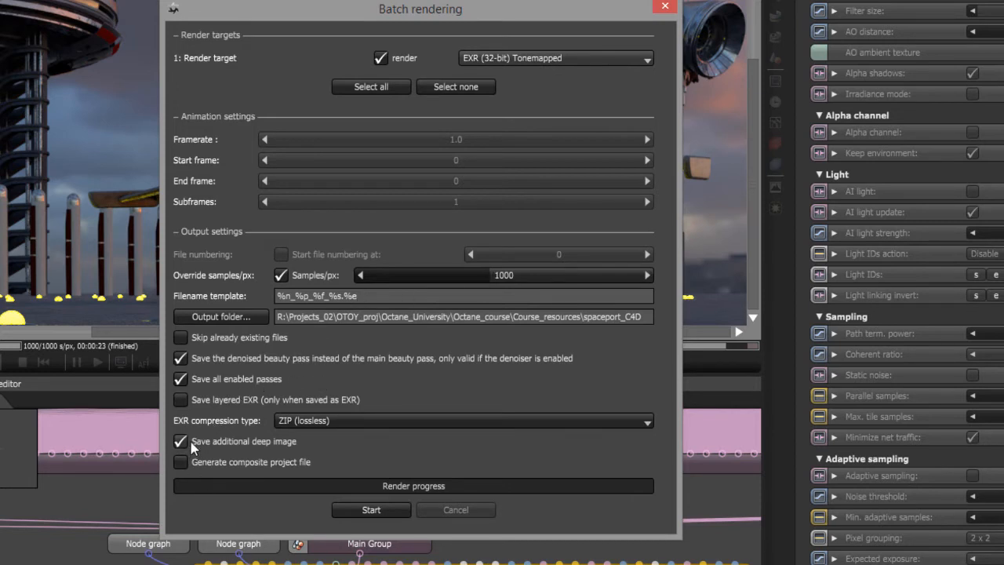
pyautogui.moveTo(290, 447)
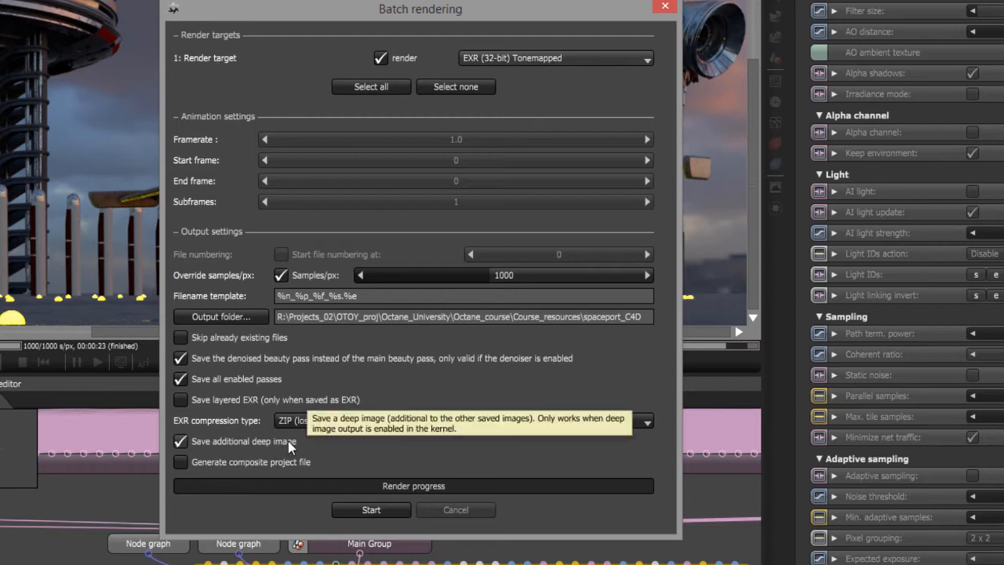
pyautogui.moveTo(238, 426)
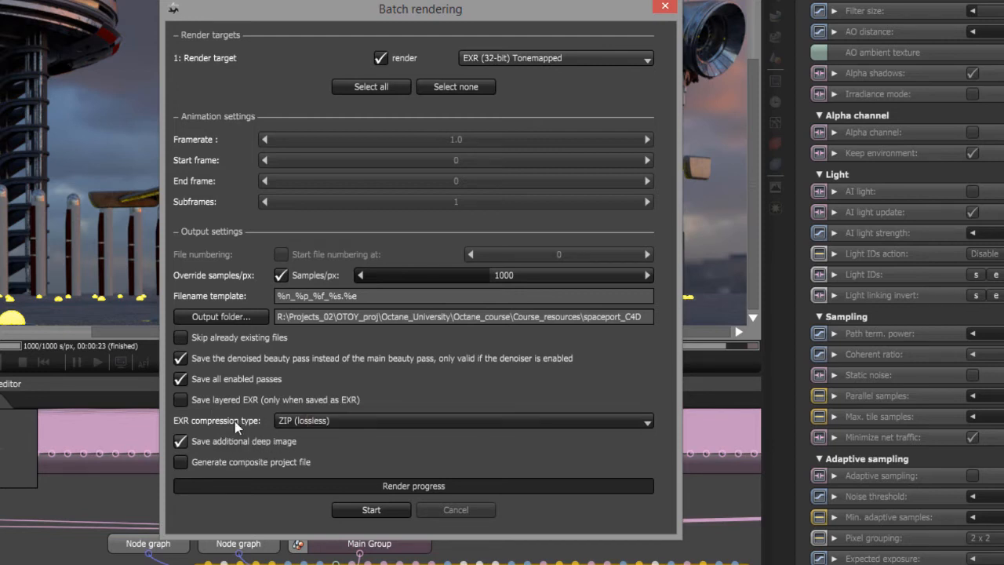
pyautogui.moveTo(230, 421)
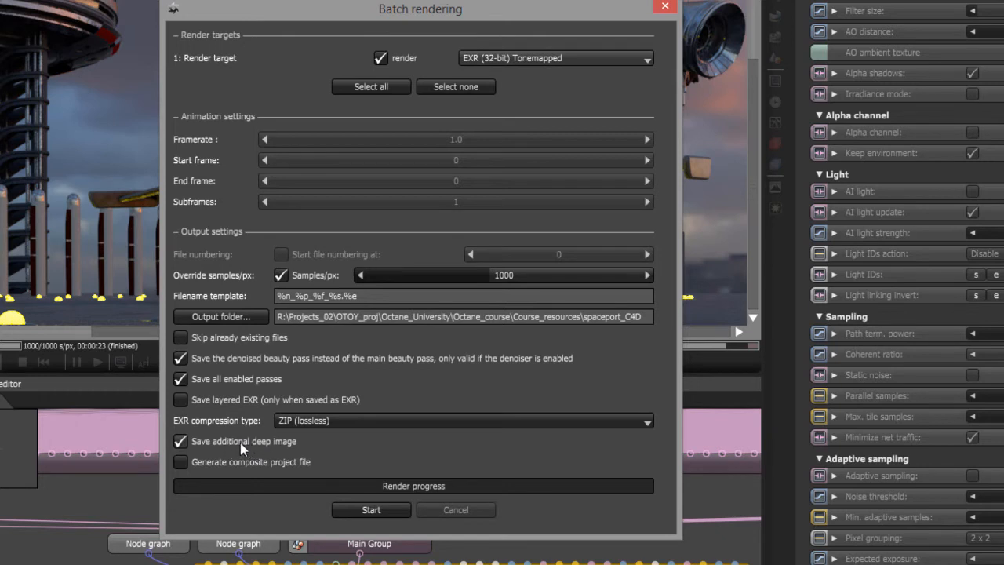
pyautogui.moveTo(244, 441)
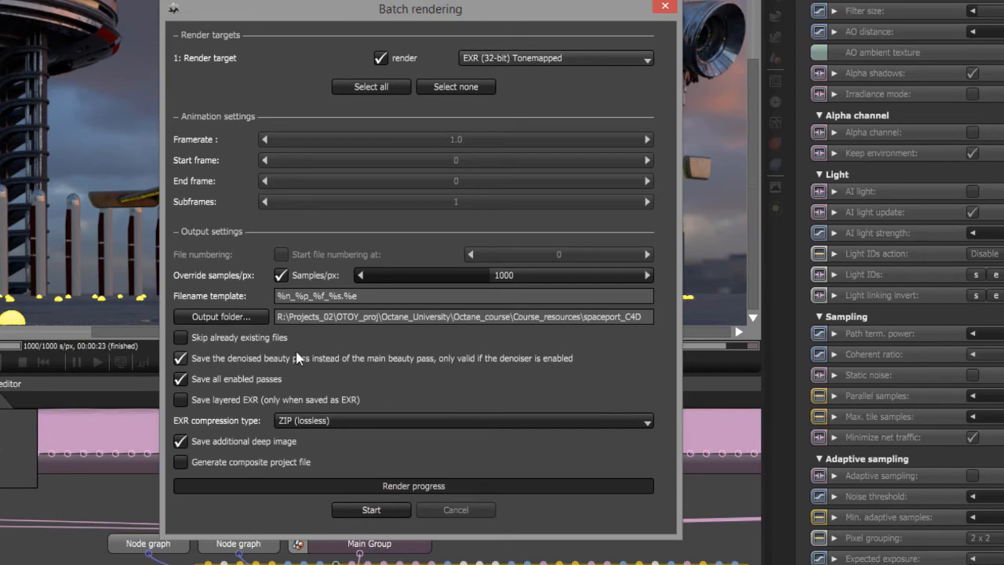
pyautogui.moveTo(451, 489)
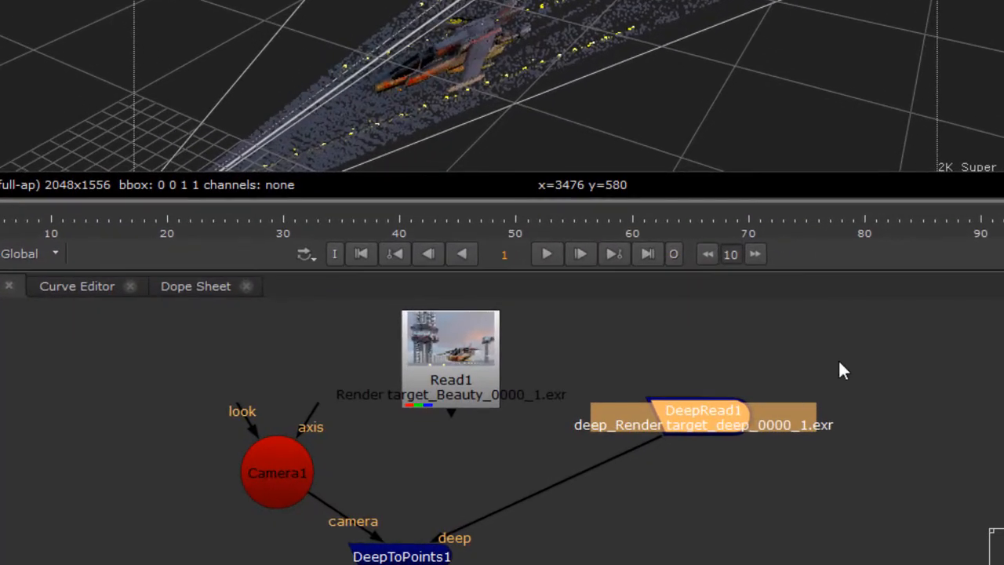
# - Click an empty spot in Nuke's Node Graph to place the new node
pyautogui.click(824, 370)
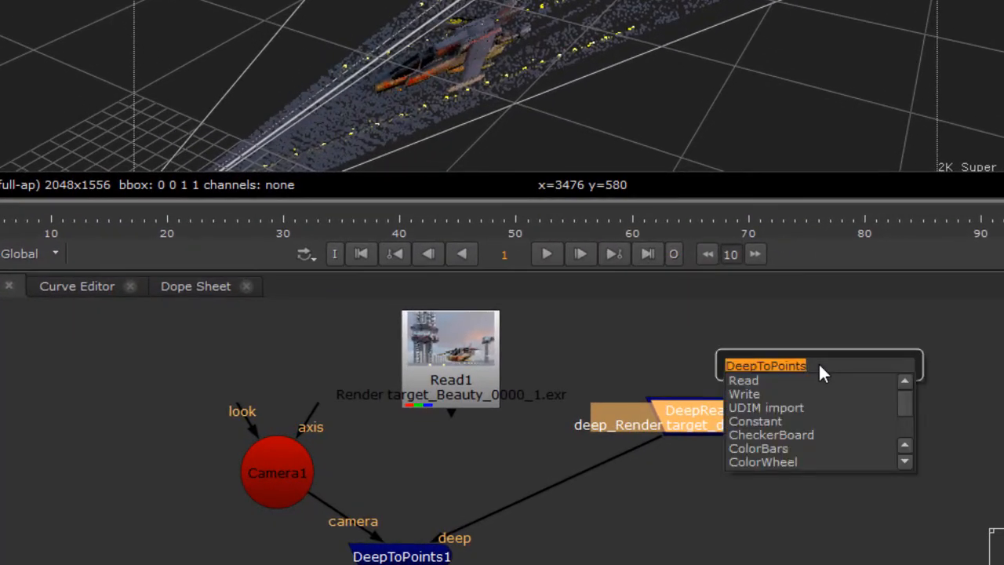